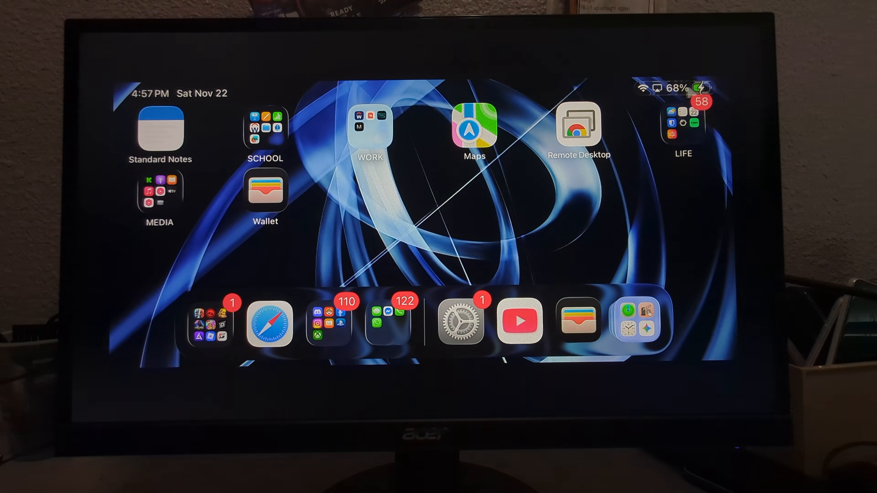
mouse_move(532, 210)
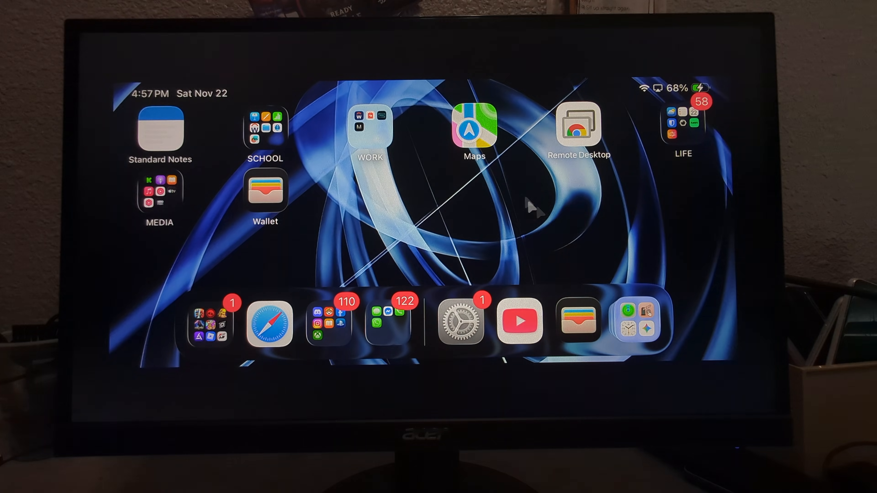
mouse_move(439, 240)
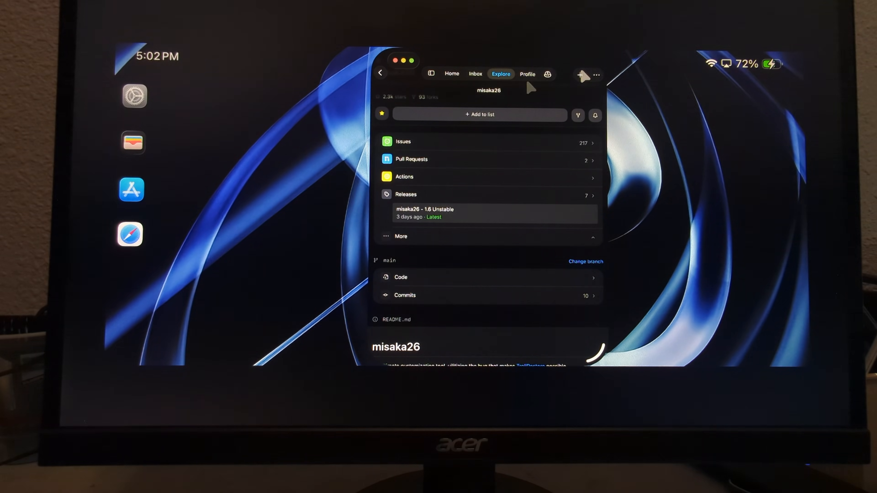
mouse_move(646, 77)
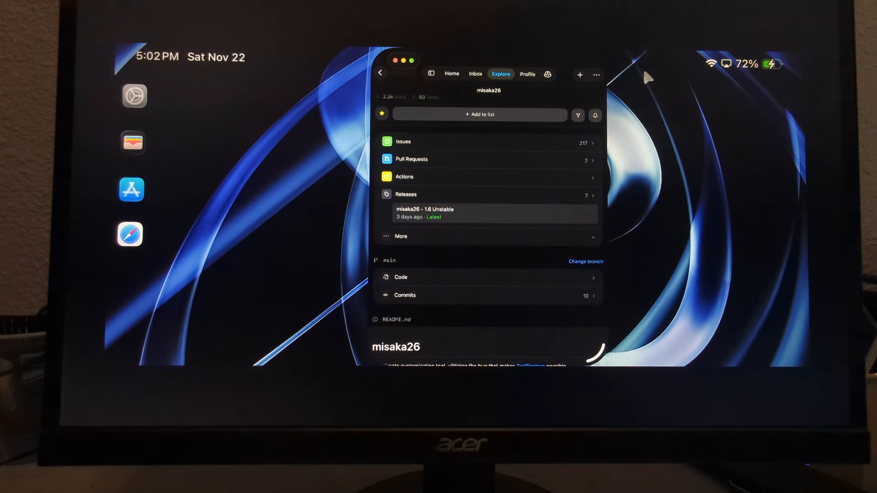
mouse_move(710, 144)
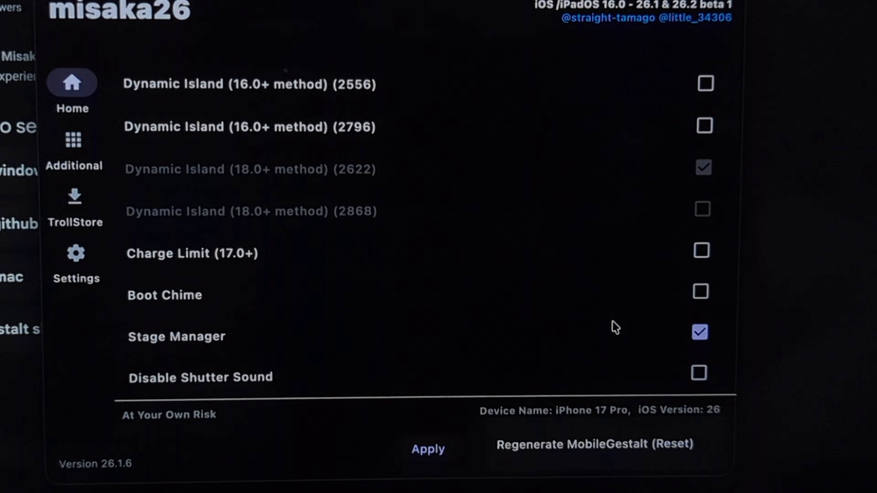
- Run Regenerate MobileGestalt (Reset) from the Home tweak list to restore stock settings
left_click(700, 332)
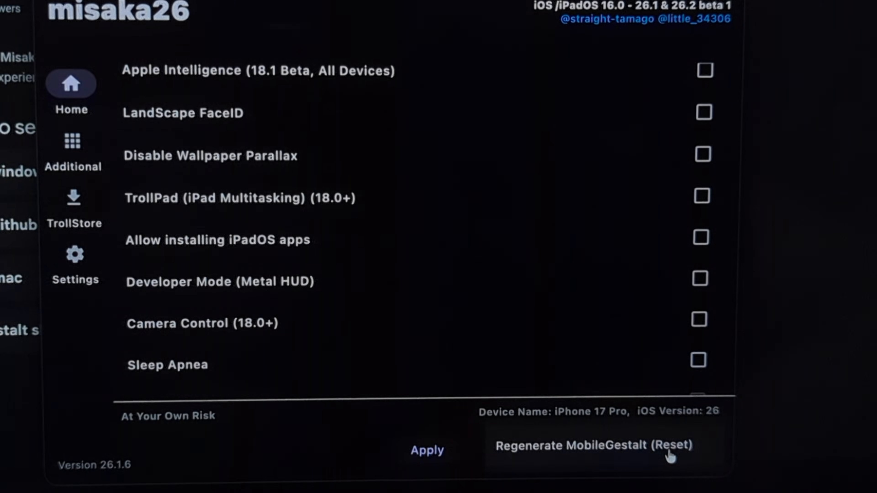
left_click(427, 450)
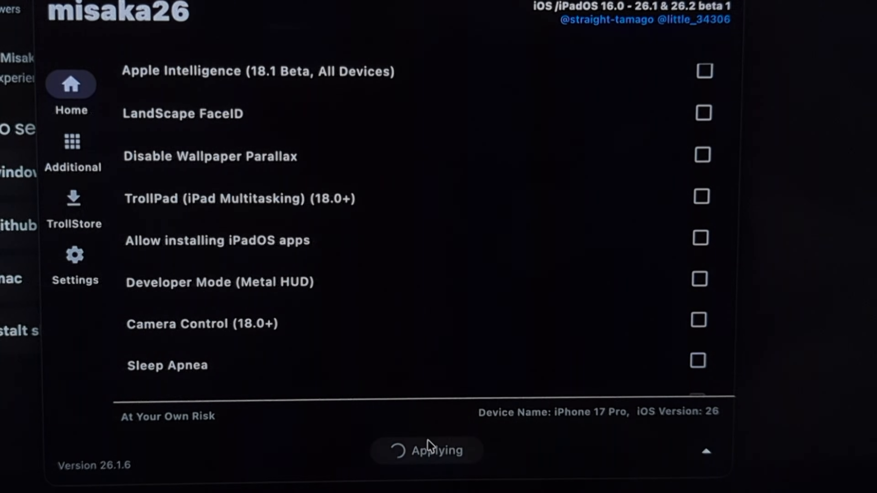